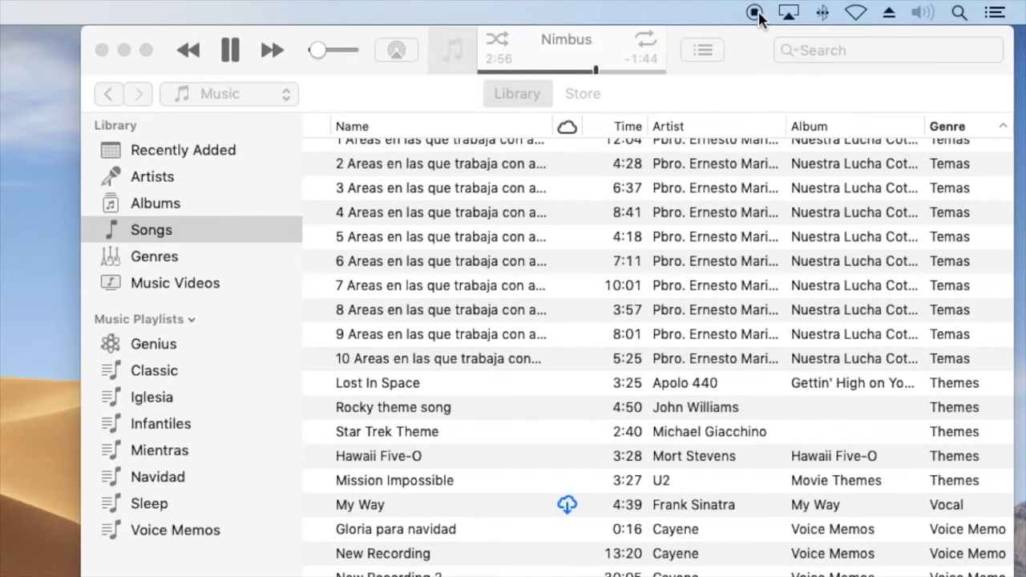
pyautogui.moveTo(707, 168)
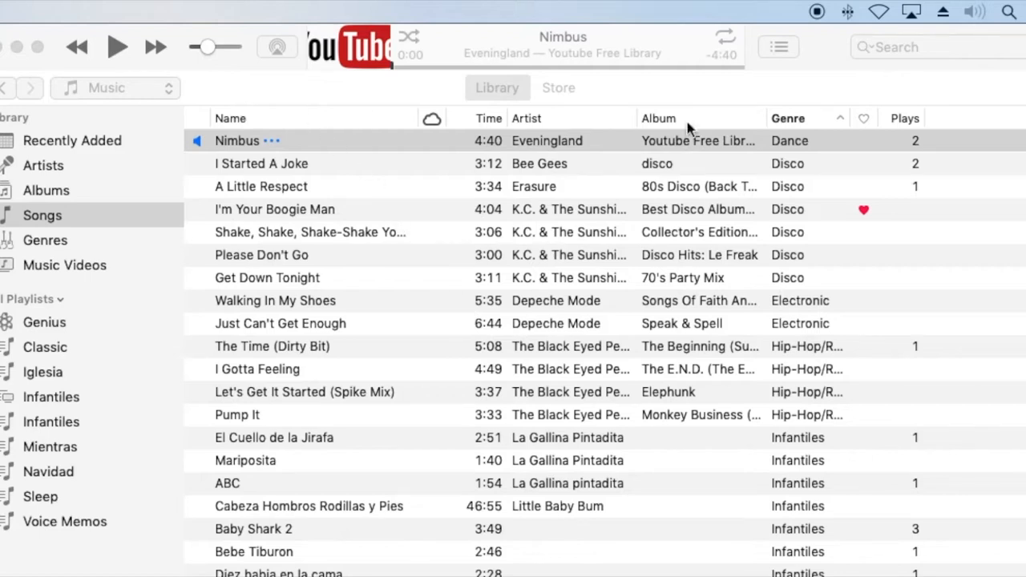
pyautogui.moveTo(256, 68)
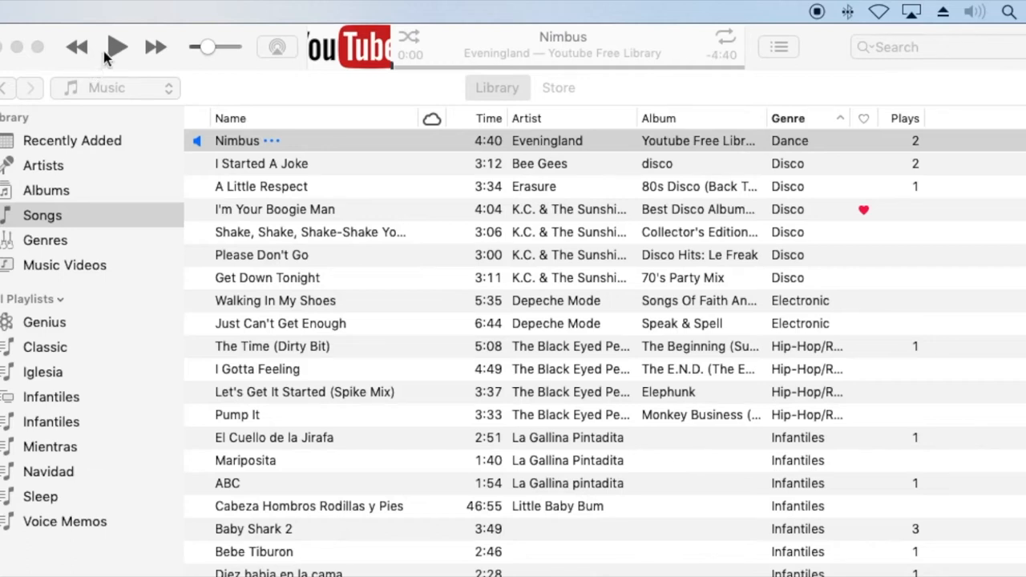
# Play Nimbus, then view the sound output devices and paired Bluetooth devices, including Caracola Magica.
pyautogui.click(116, 46)
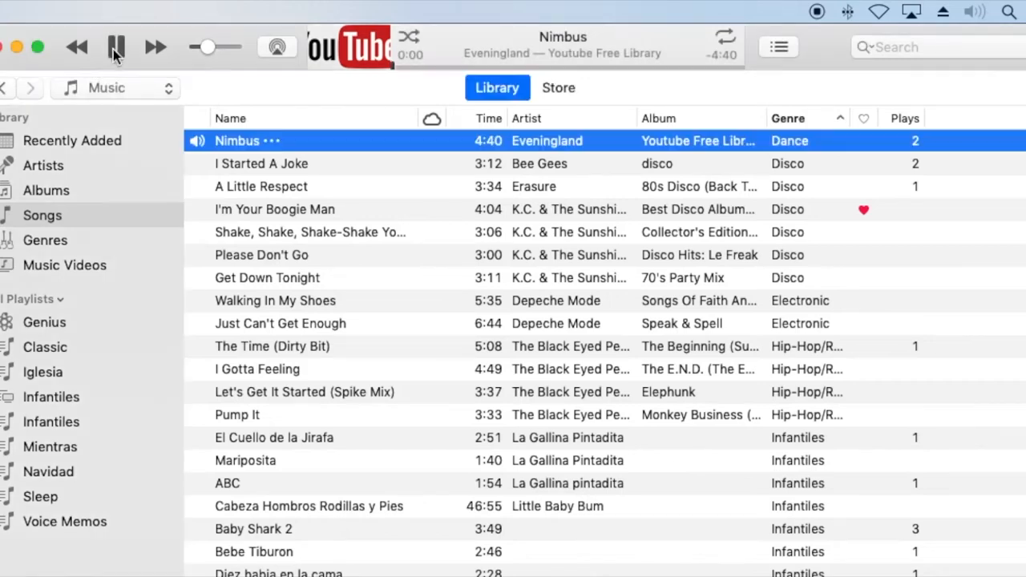
pyautogui.click(115, 46)
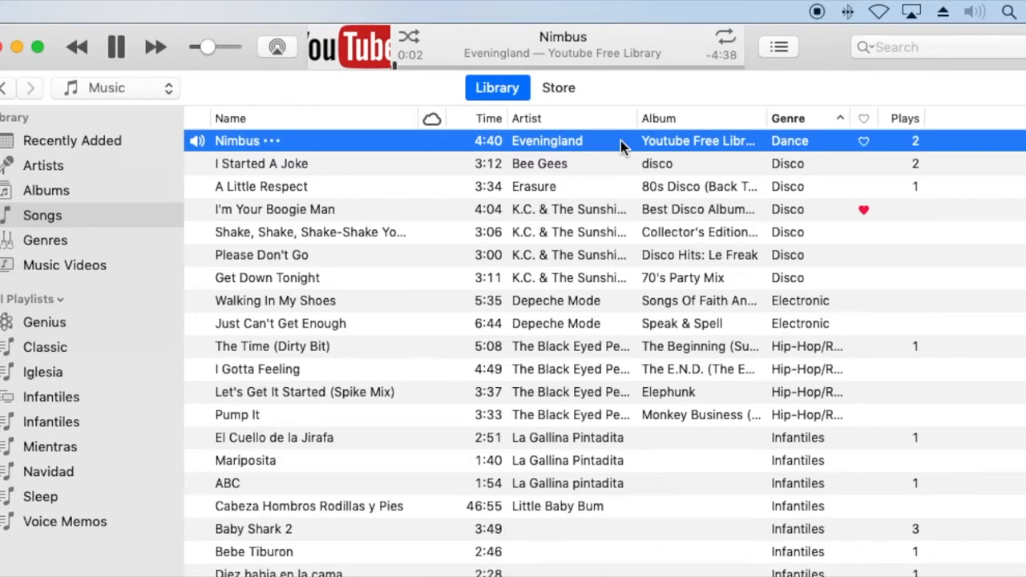
pyautogui.click(974, 11)
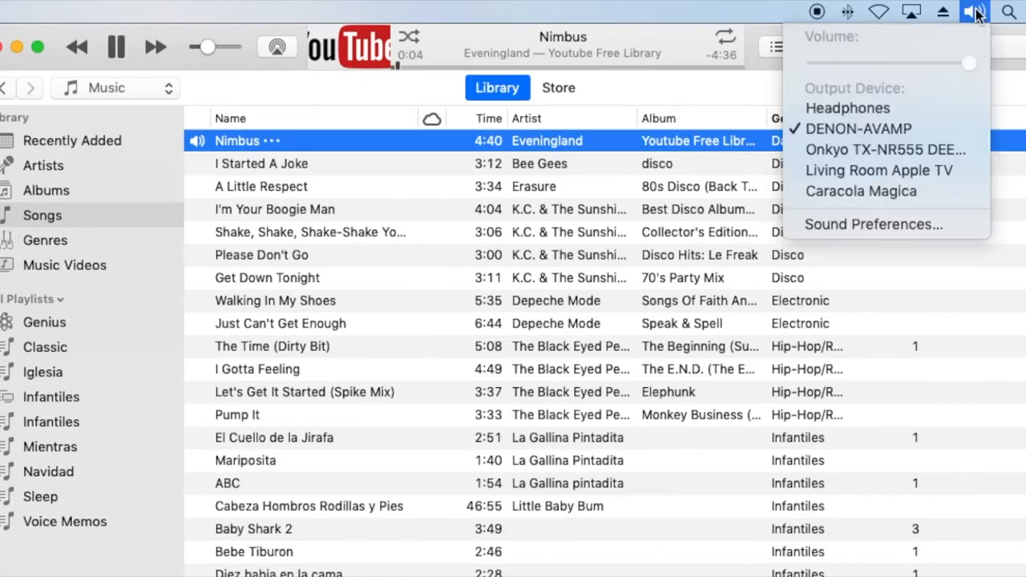
pyautogui.moveTo(847, 107)
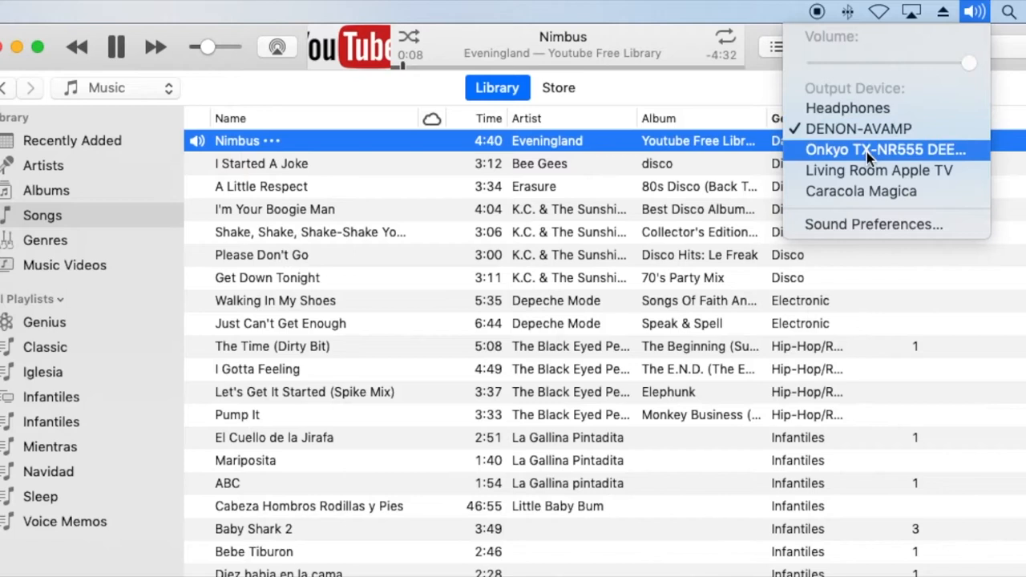
pyautogui.moveTo(865, 191)
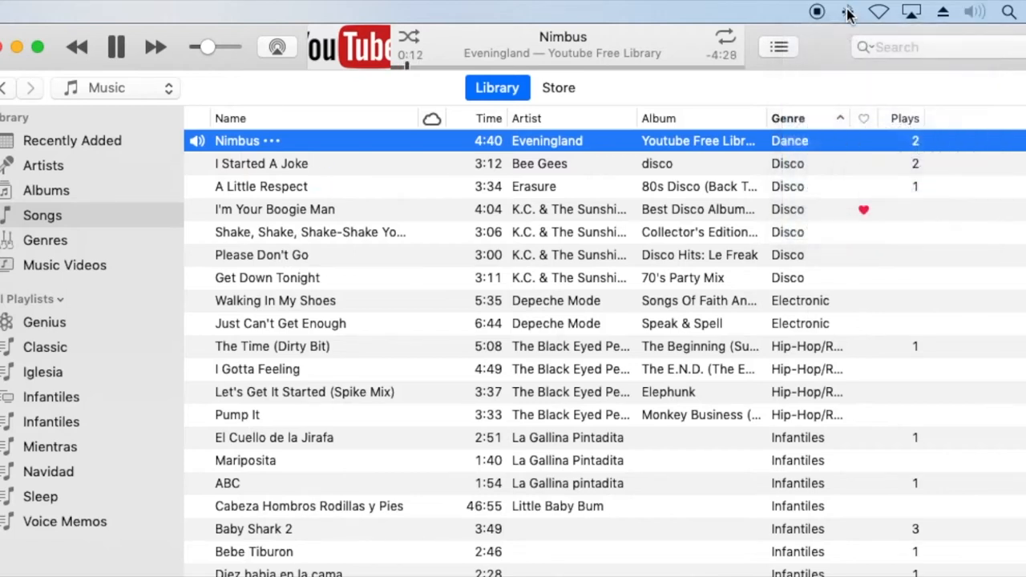
pyautogui.click(847, 11)
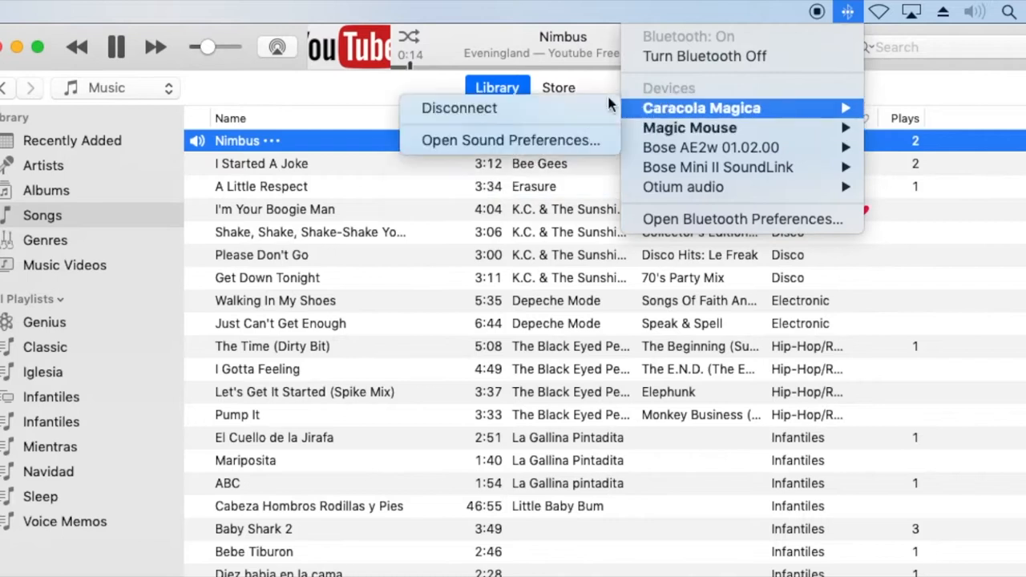
pyautogui.moveTo(581, 109)
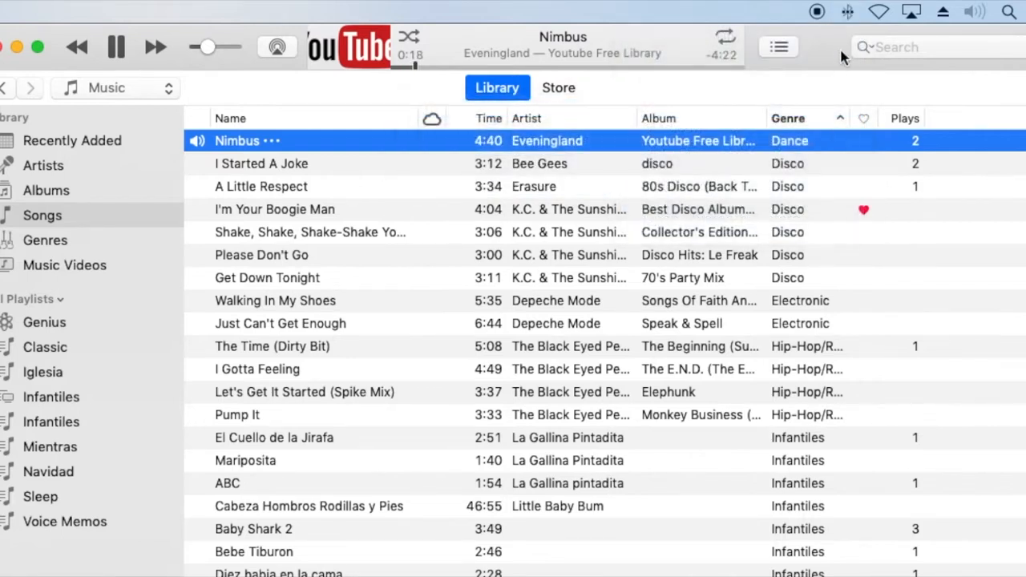
pyautogui.click(847, 11)
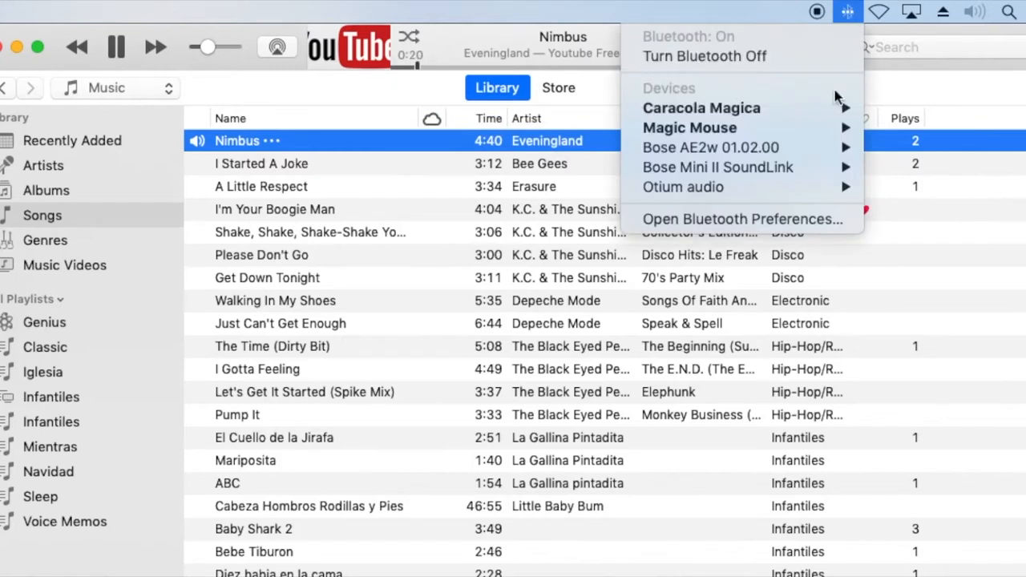
pyautogui.moveTo(701, 108)
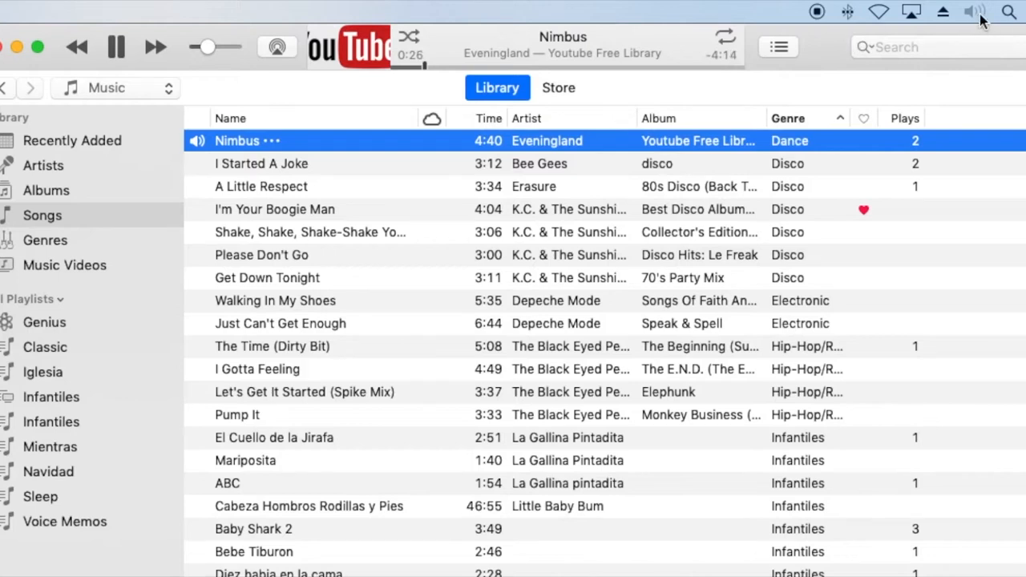
pyautogui.click(974, 12)
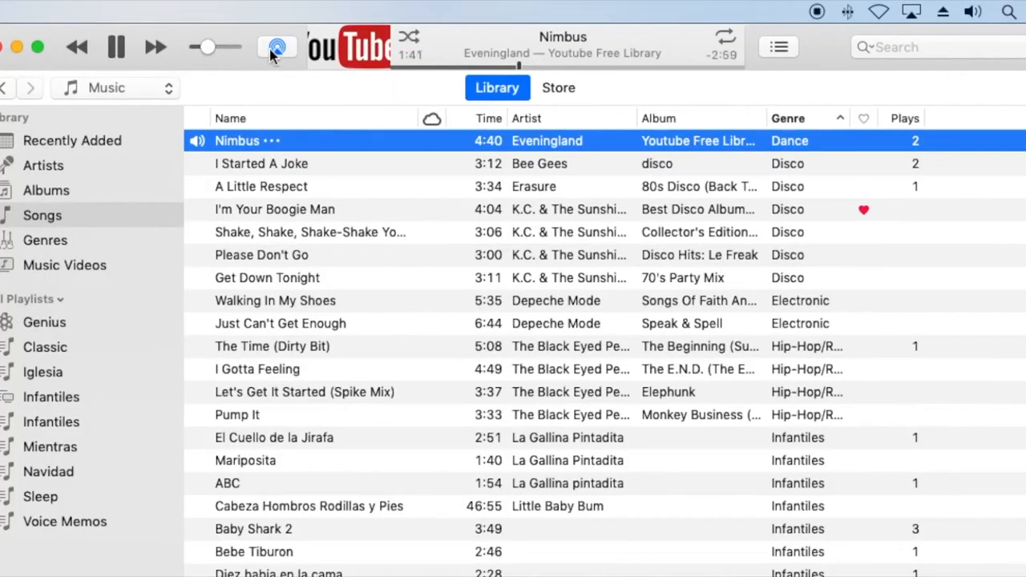
# Send Nimbus to the Computer output instead of Caracola Magica, then view the Bluetooth menu.
pyautogui.click(277, 47)
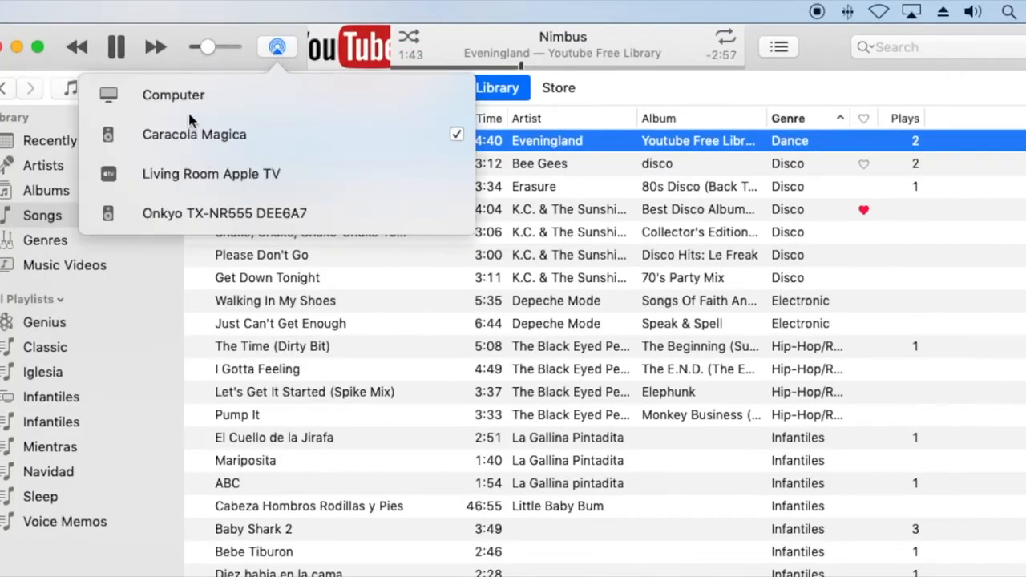
pyautogui.click(173, 95)
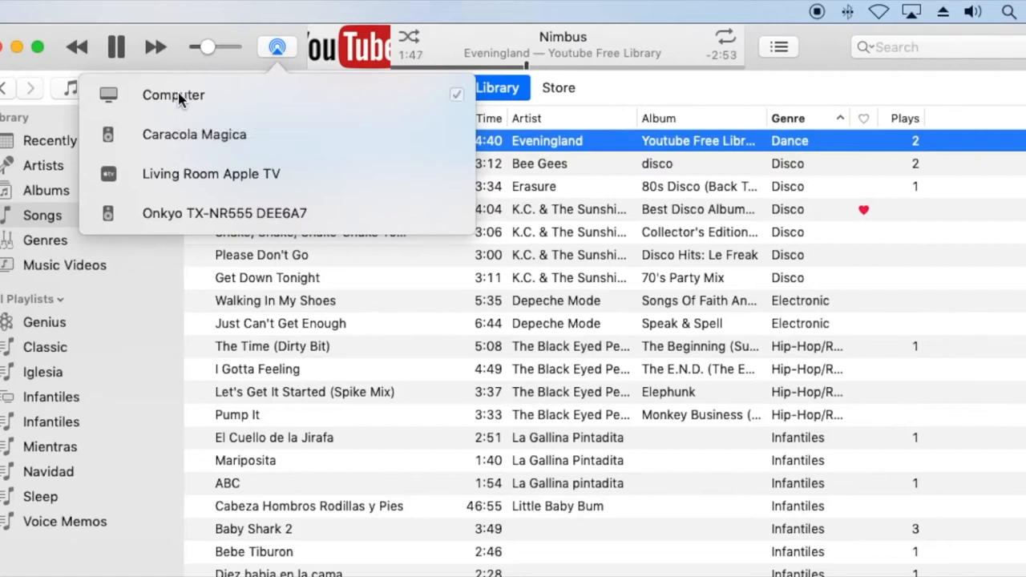
pyautogui.moveTo(864, 22)
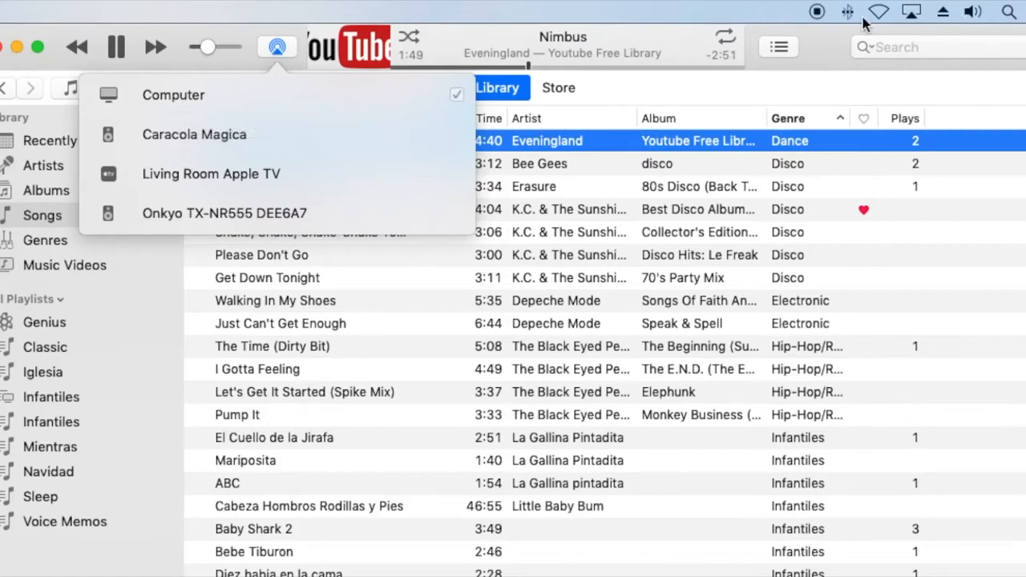
pyautogui.click(846, 11)
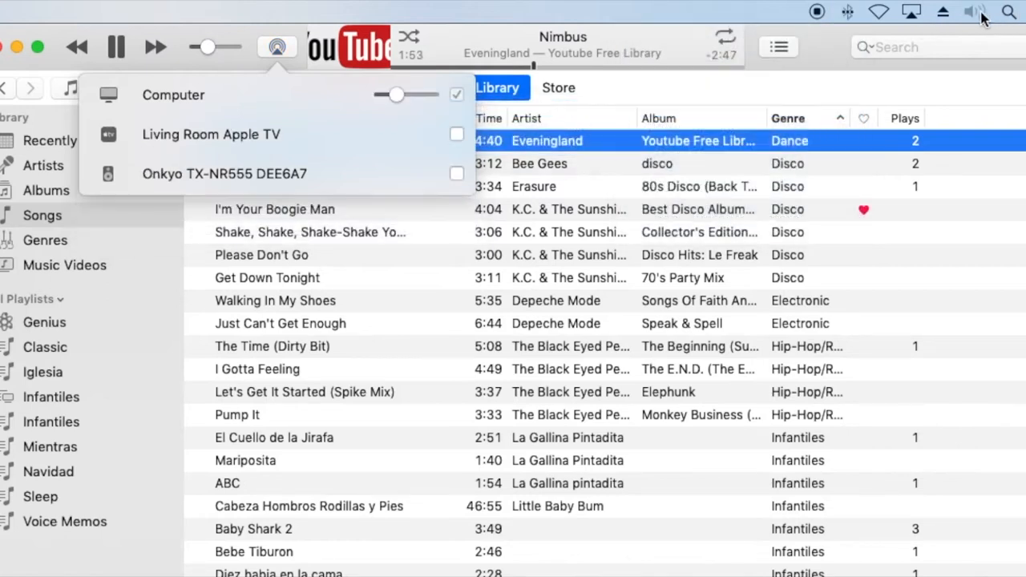
# Check the playback destinations and the Mac sound output, which is DENON-AVAMP.
pyautogui.click(975, 11)
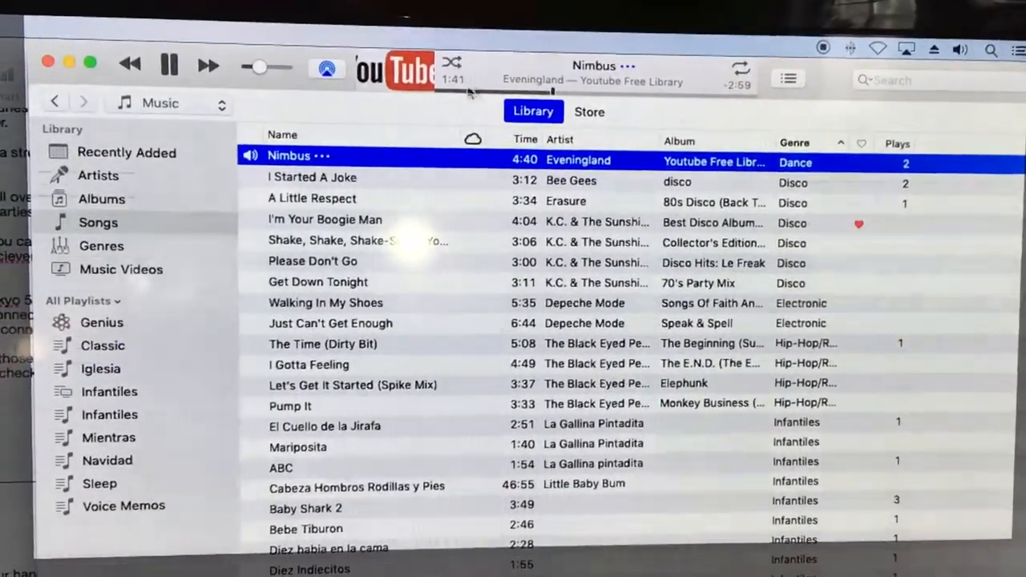
pyautogui.click(326, 67)
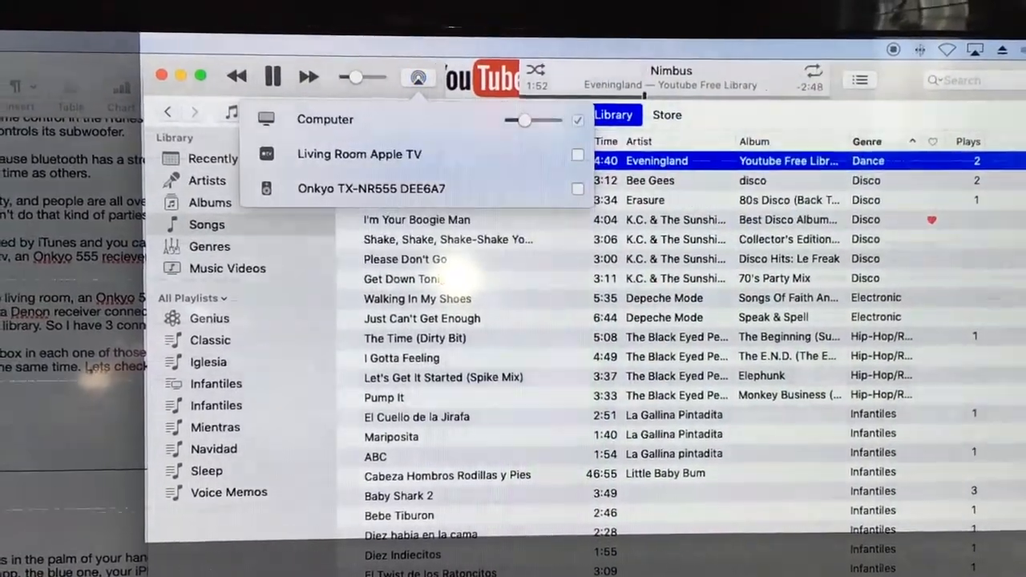
pyautogui.click(1018, 48)
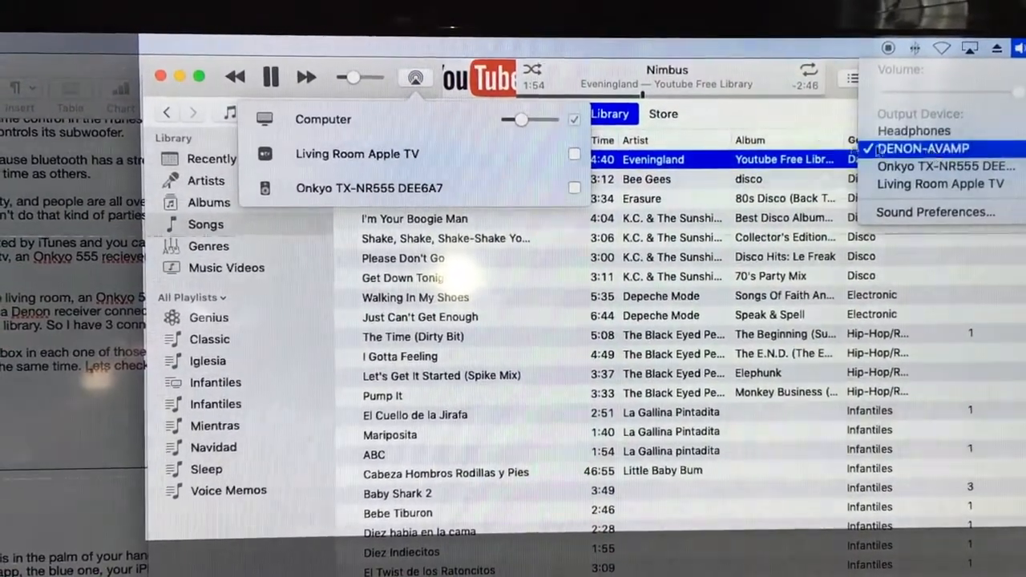